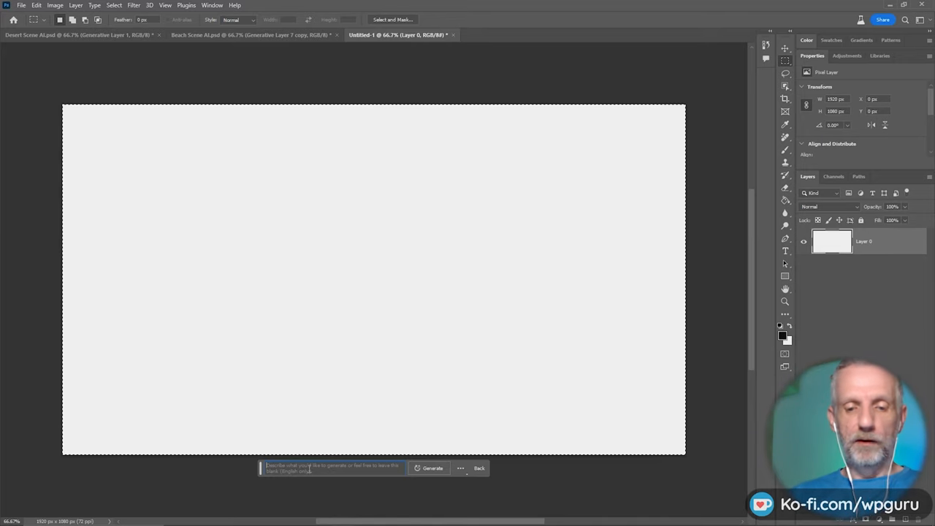
- Generate a road scene from the prompt 'a road going off into the distance in tasmania dusk'
text(a road going off into the distance in tasmani)
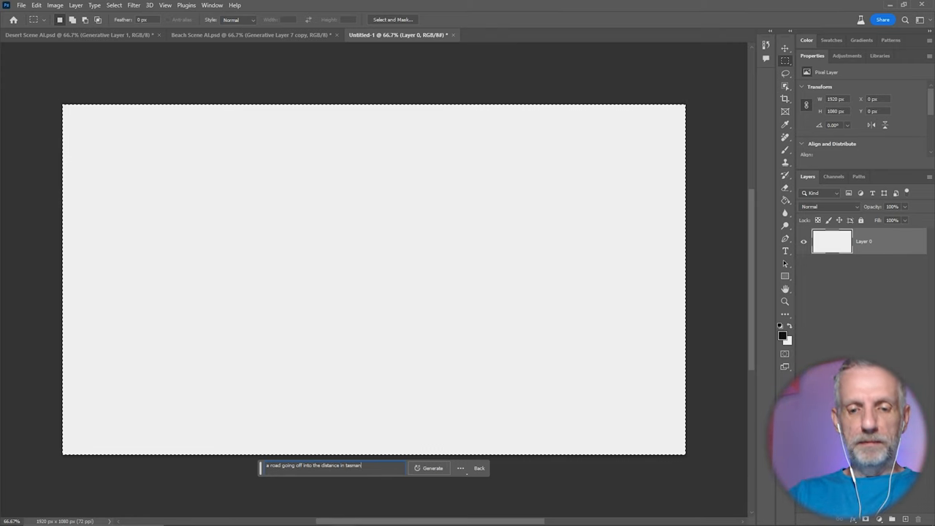
click(432, 468)
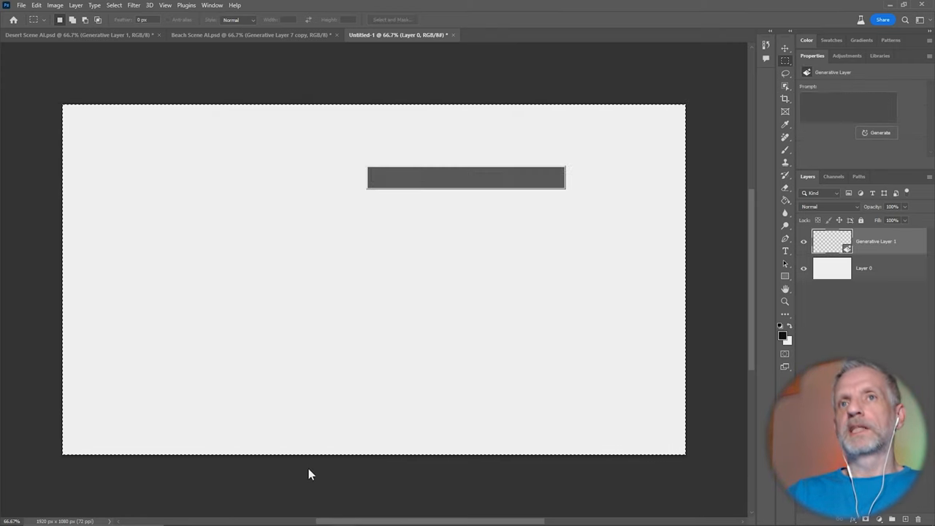
click(879, 132)
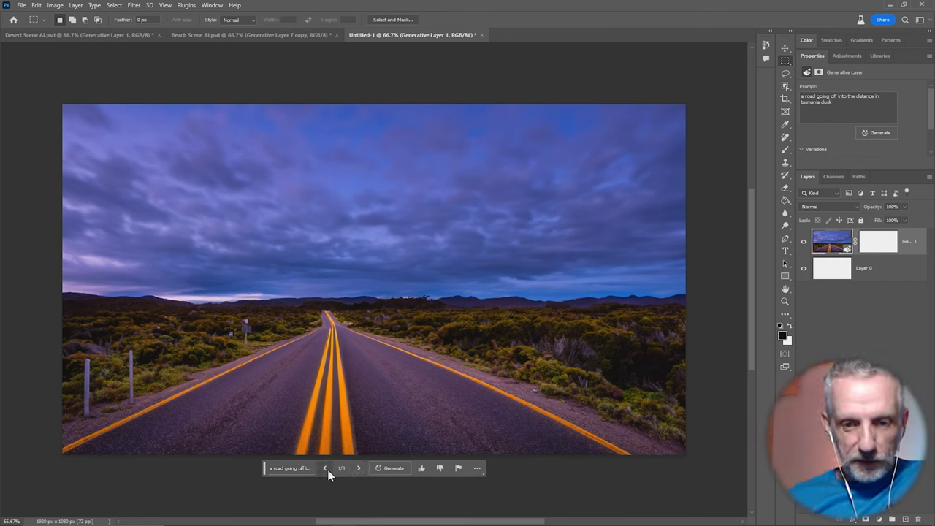
- Browse the road variations, rate one poor, and settle on the orange-sunset variation 3/3
click(358, 468)
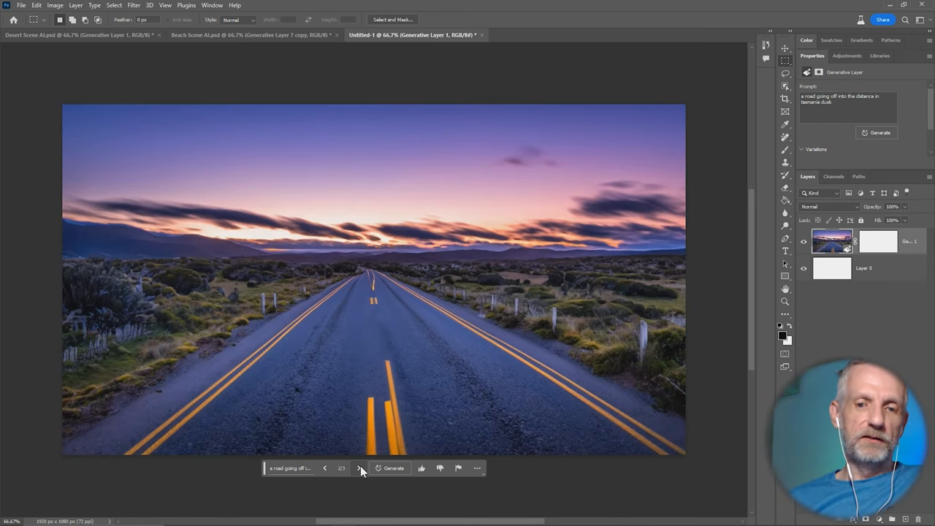
click(359, 468)
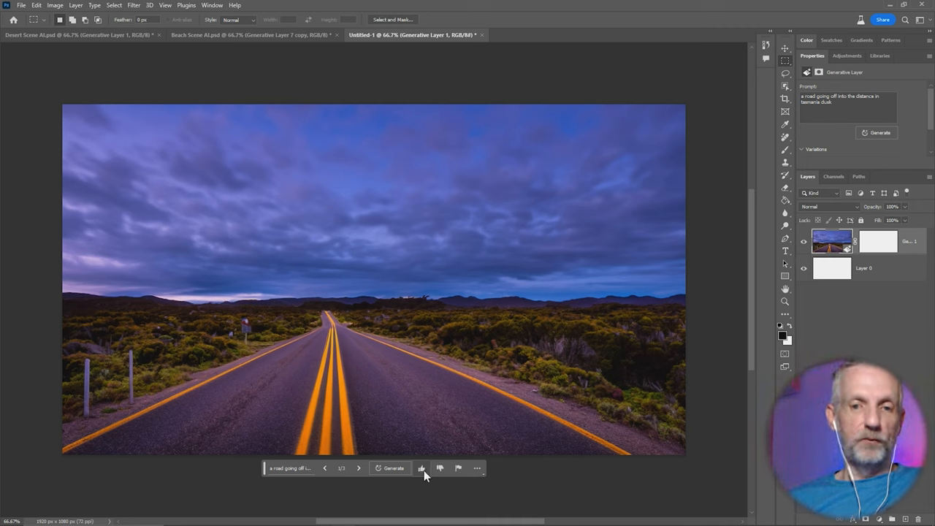
mouse_move(439, 468)
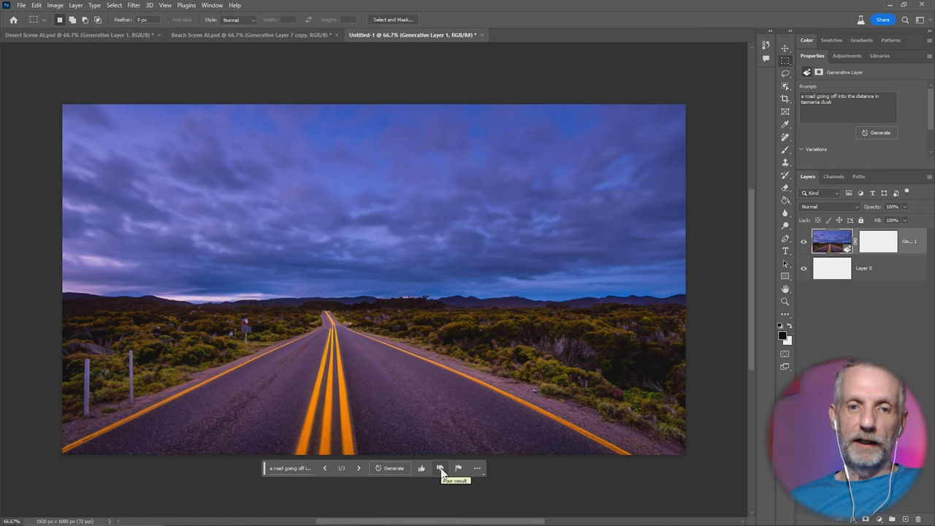
click(358, 468)
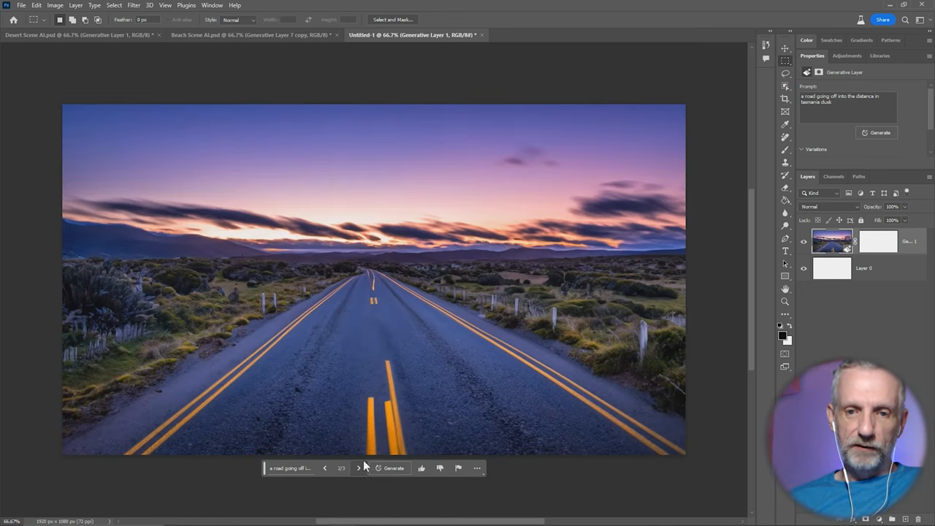
mouse_move(460, 491)
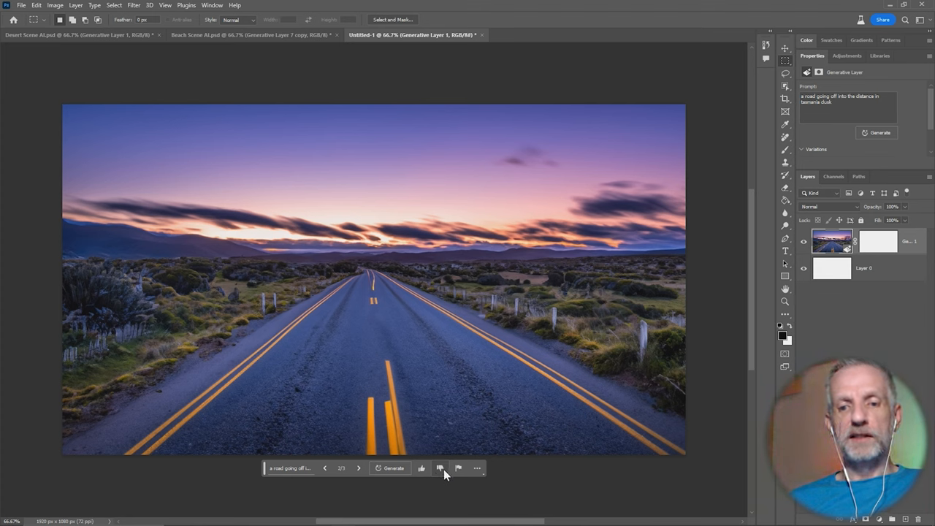
click(440, 467)
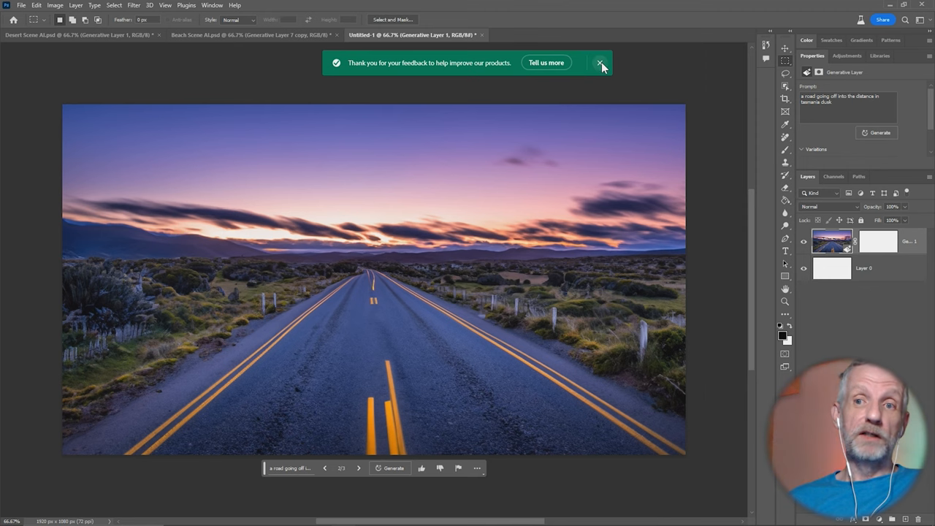
click(599, 62)
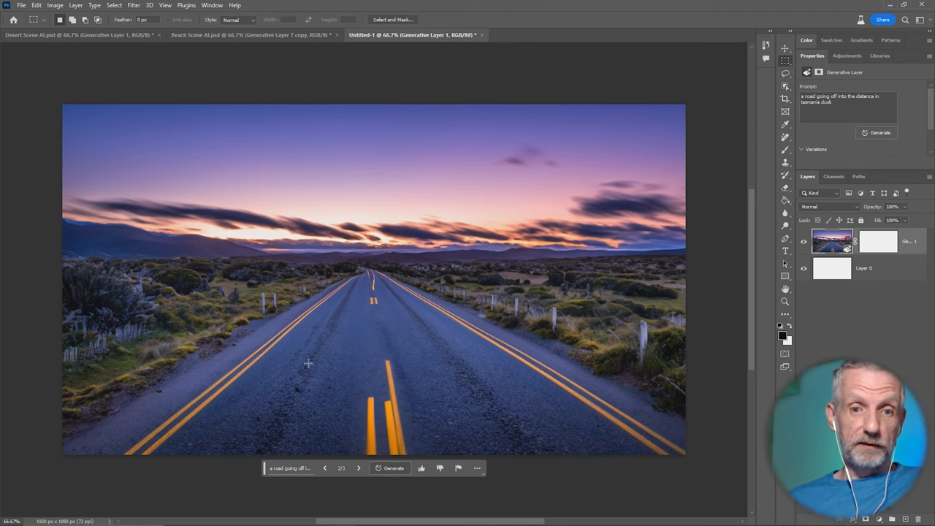
click(358, 468)
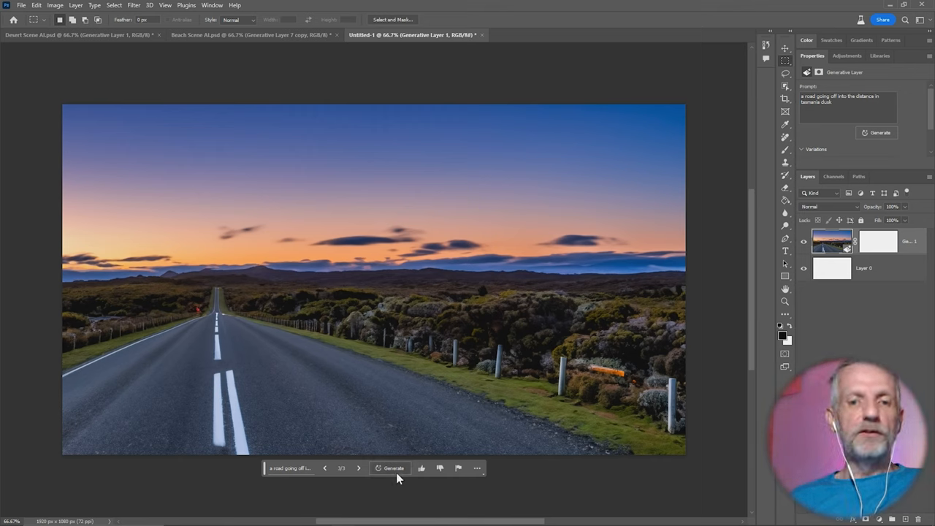
- Regenerate six road options, pick the curving road under a purple sky, and send feedback
click(393, 468)
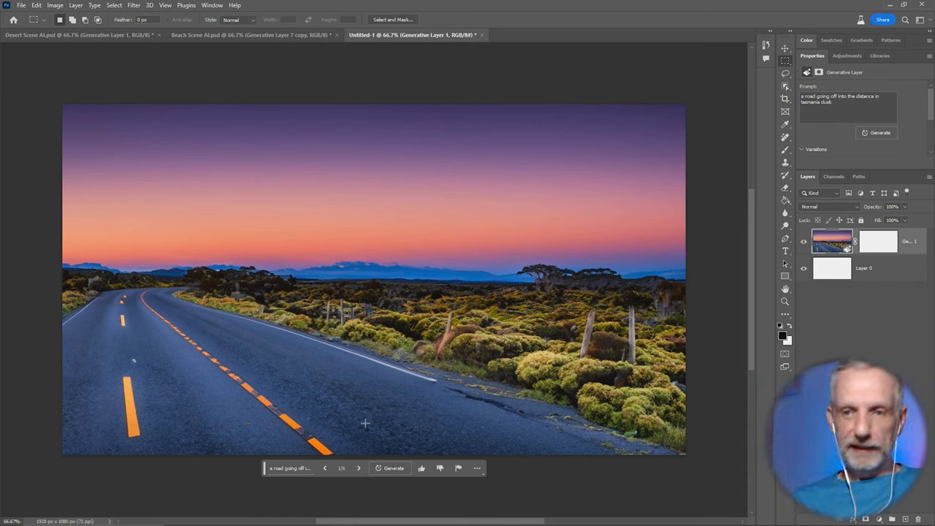
mouse_move(175, 429)
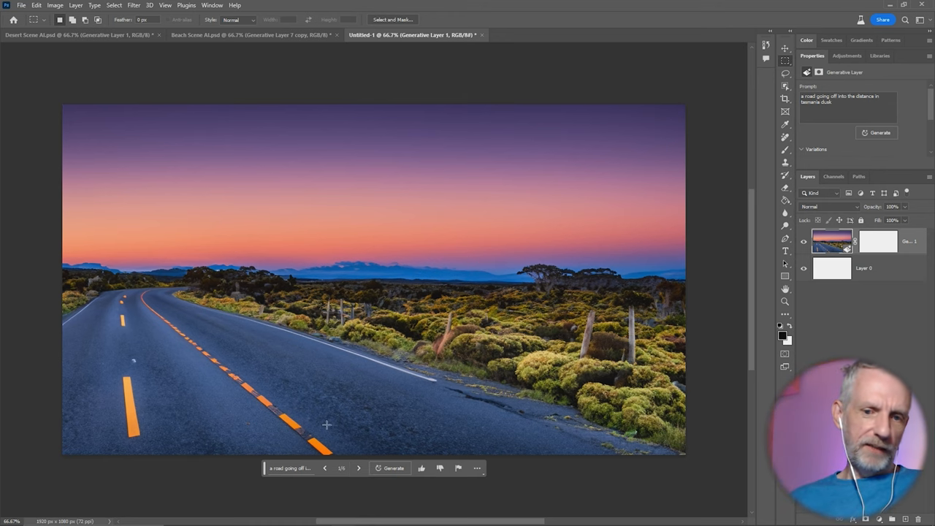
click(358, 467)
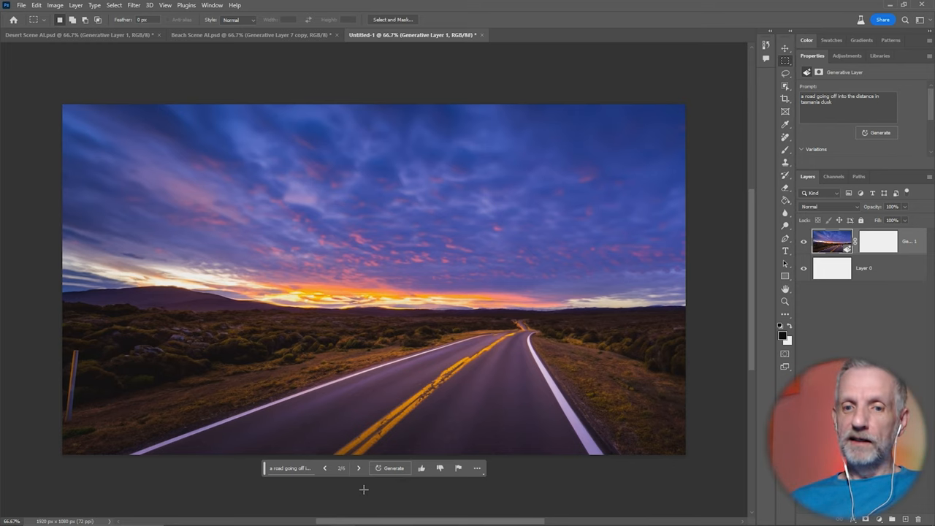
click(421, 468)
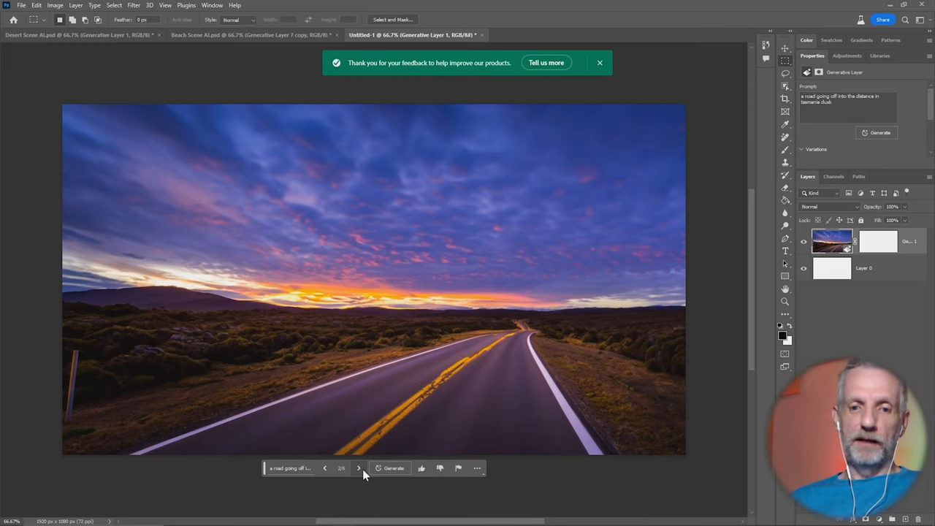
click(357, 467)
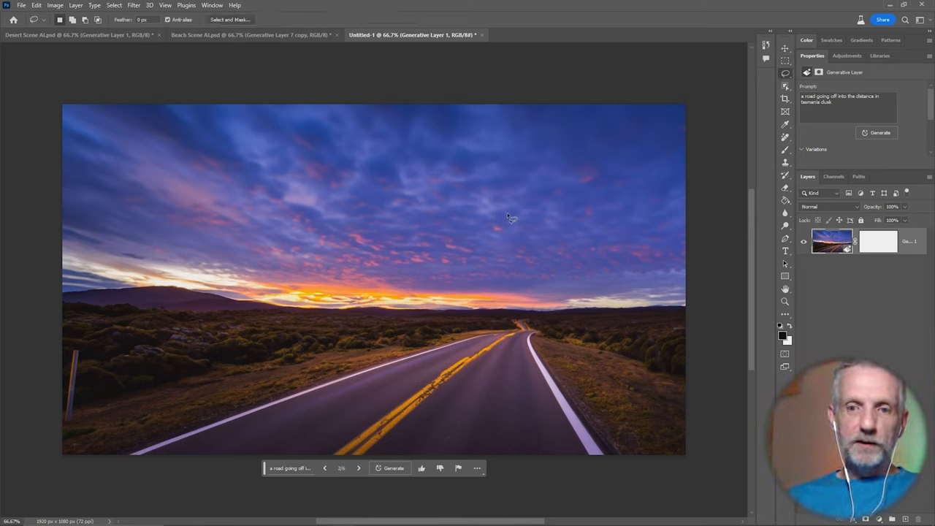
mouse_move(526, 384)
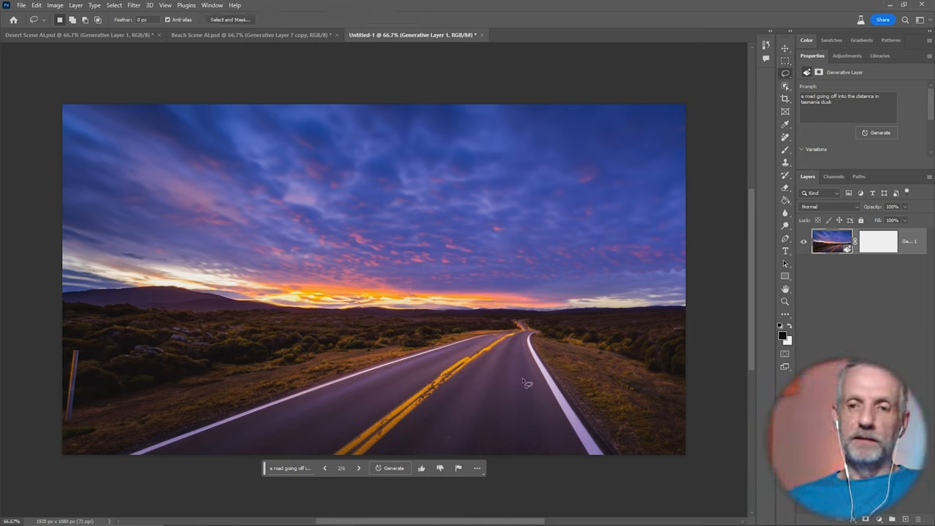
mouse_move(571, 358)
text(two hitchhikers wit)
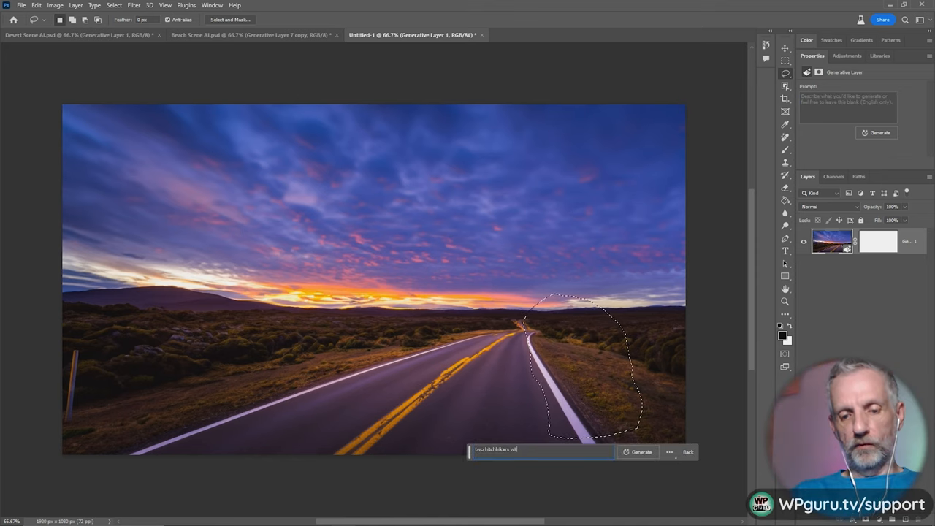
- Generate 'two hitchhikers with luggage' on the right roadside and rate one variation poor
click(639, 452)
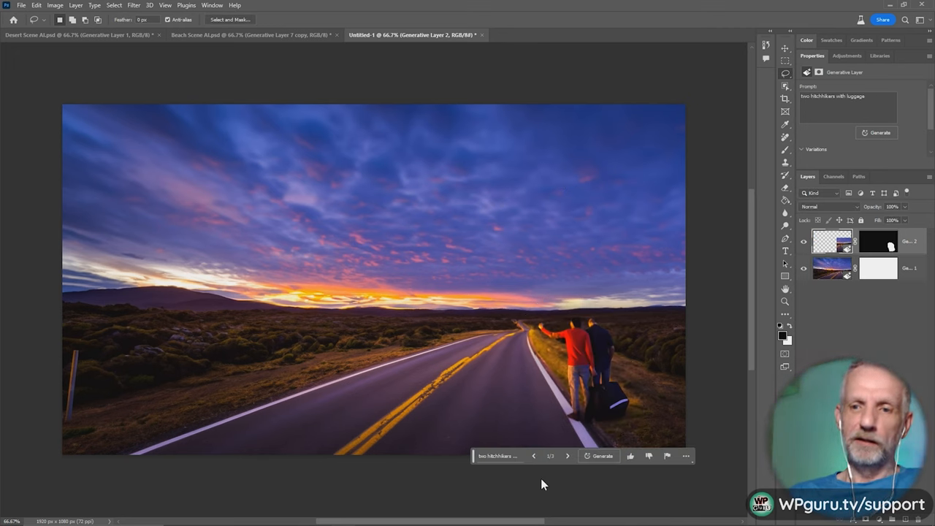
mouse_move(584, 349)
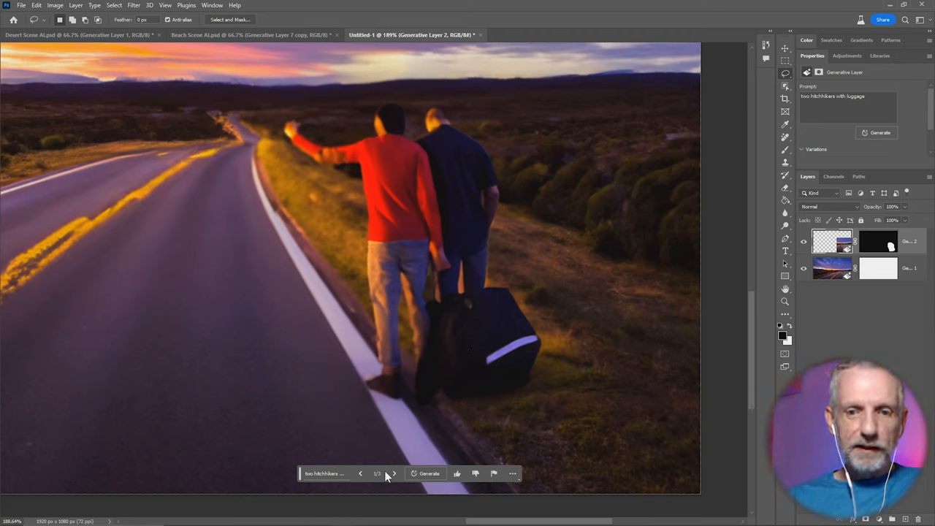
click(393, 473)
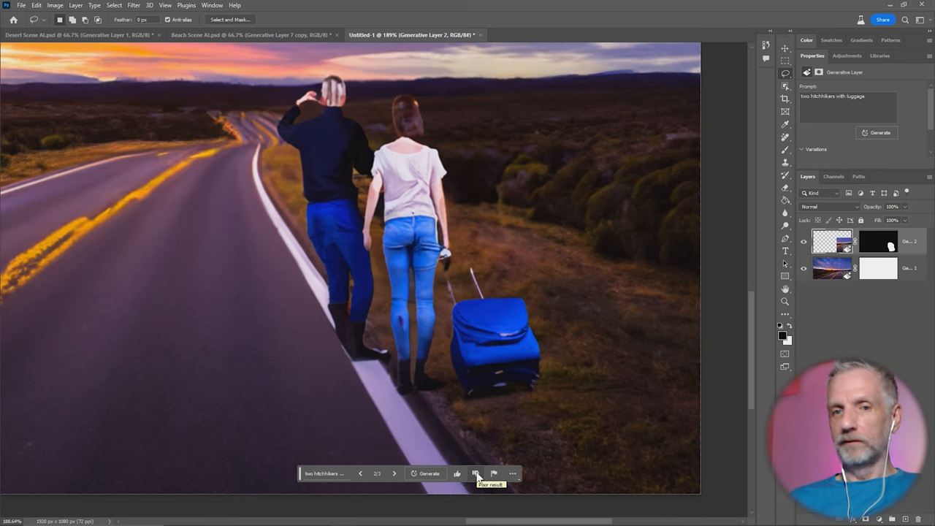
click(395, 473)
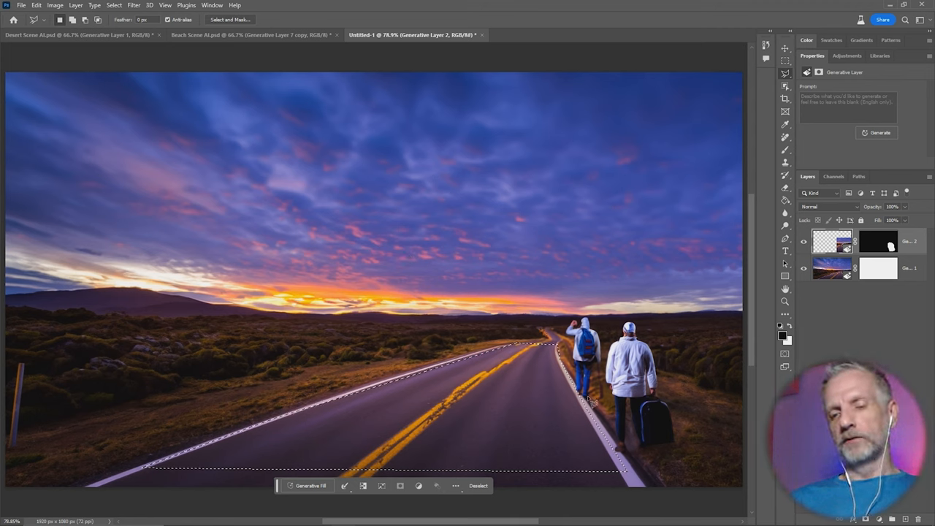
mouse_move(365, 292)
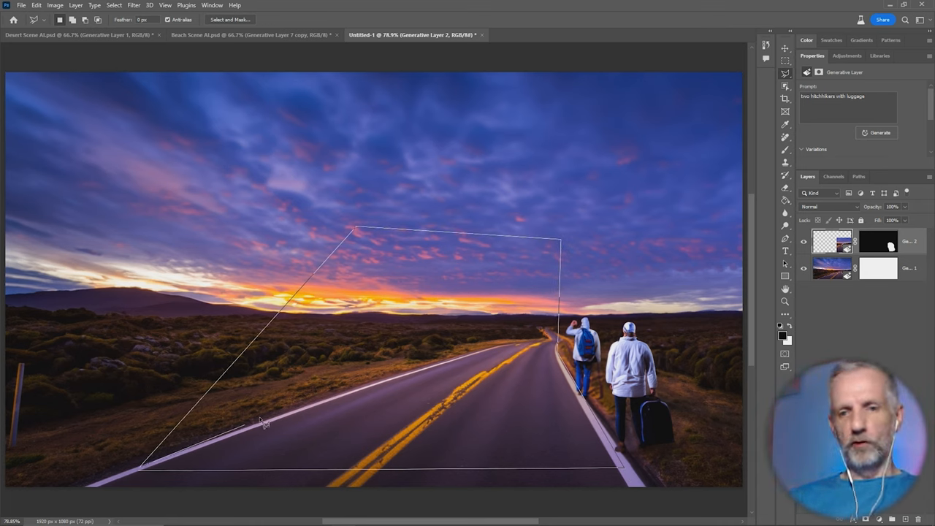
- Enter the prompt 'a red truck with containers facing the camera' for the outlined road area
text(a red truck with containers facing the)
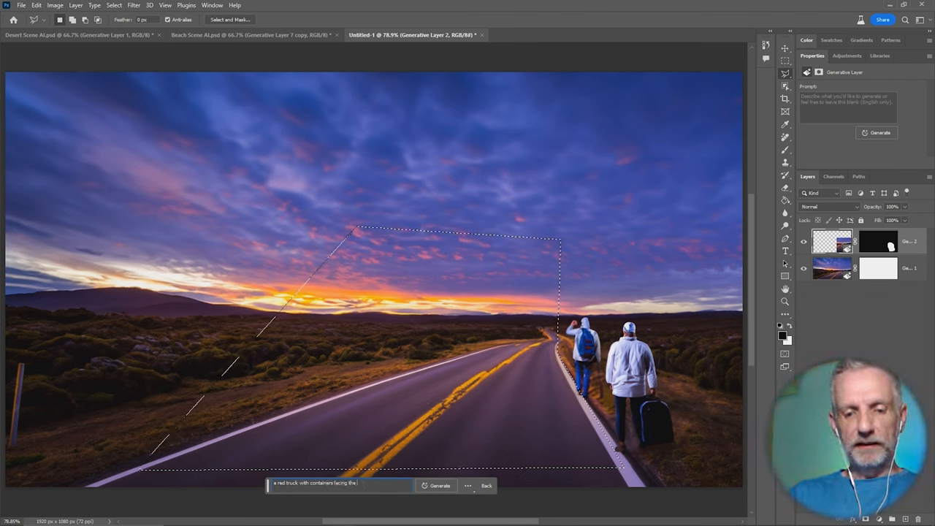
- Generate the red container truck and cycle through its three variations
click(439, 485)
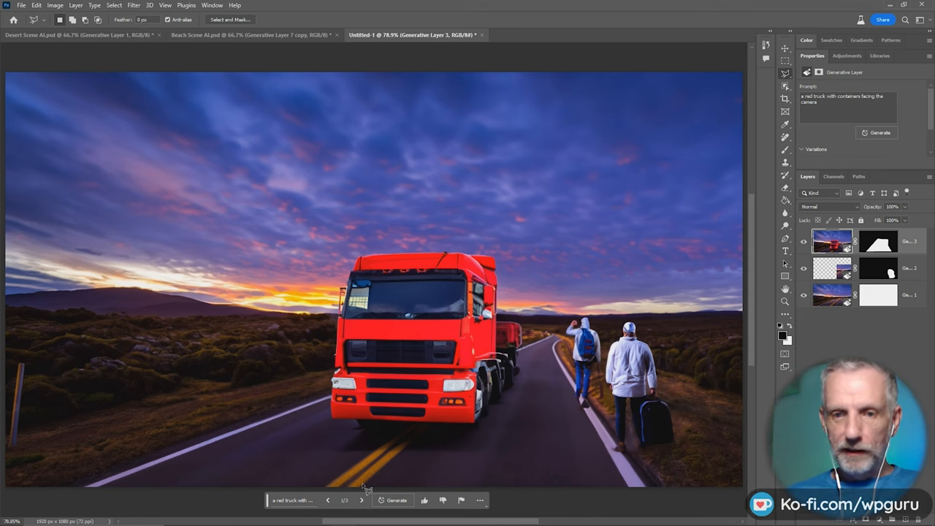
click(360, 501)
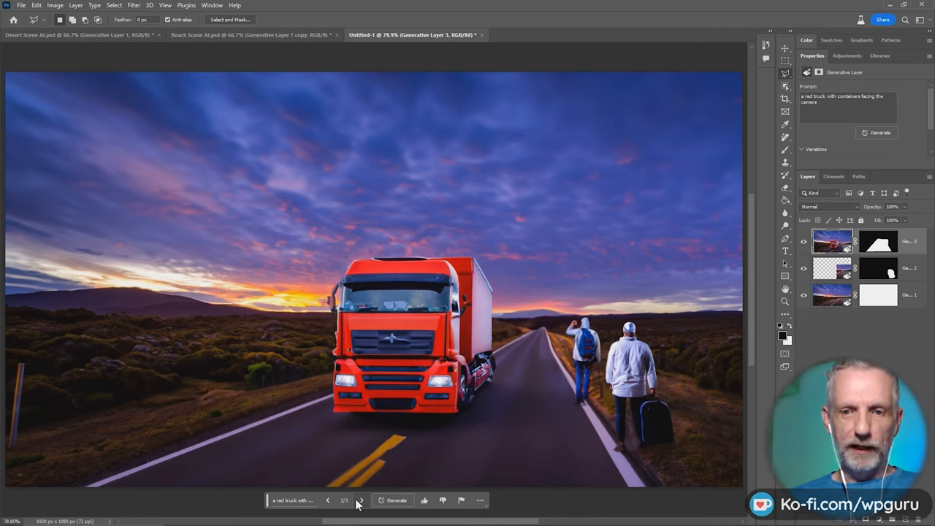
click(359, 500)
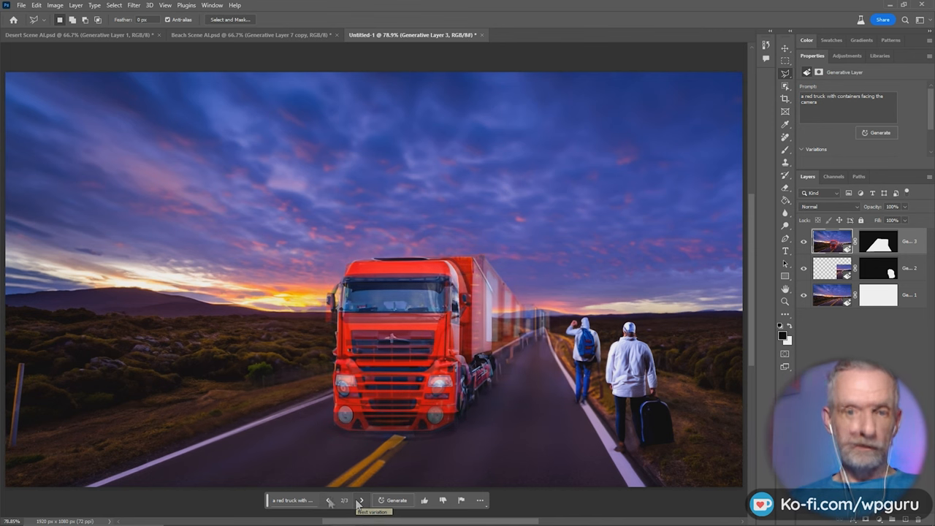
click(360, 501)
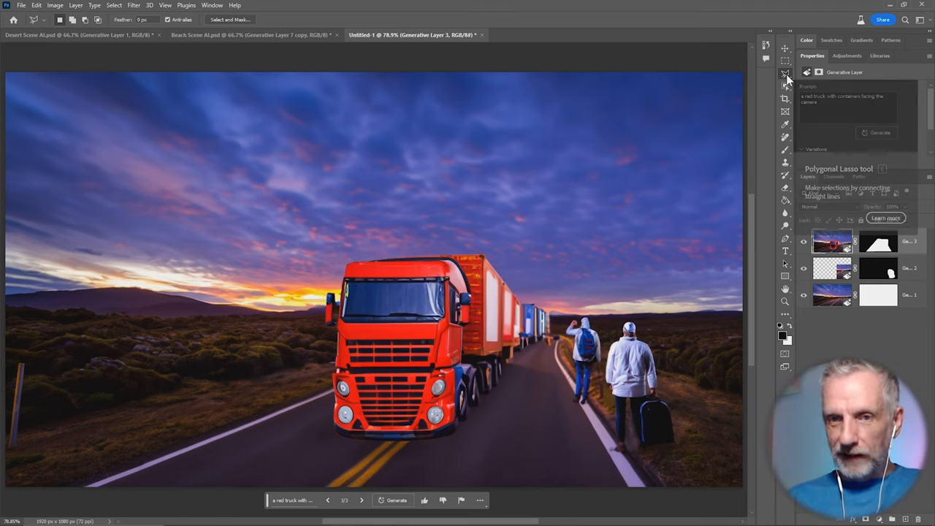
- Generate 'a cargo plane facing right' in the sky, browse versions, and adjust the plane layer's opacity
click(786, 73)
text(a cargo)
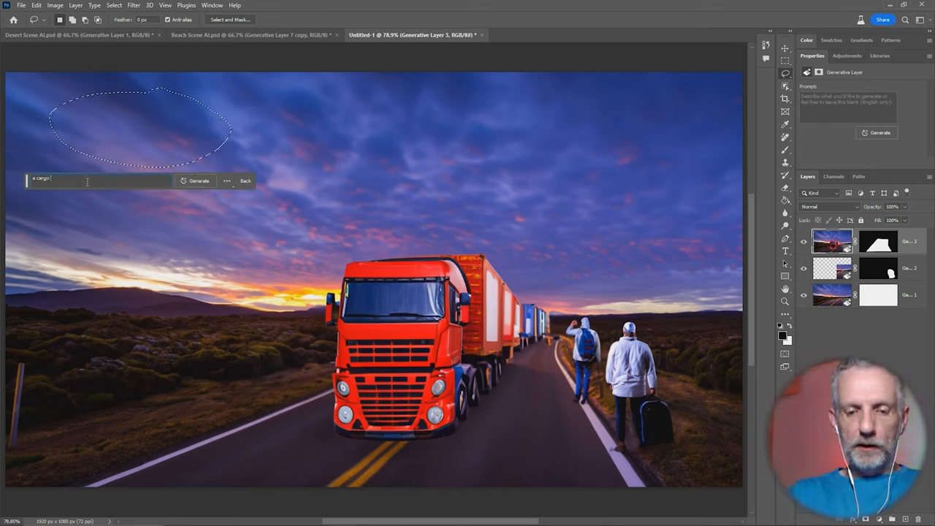
click(198, 180)
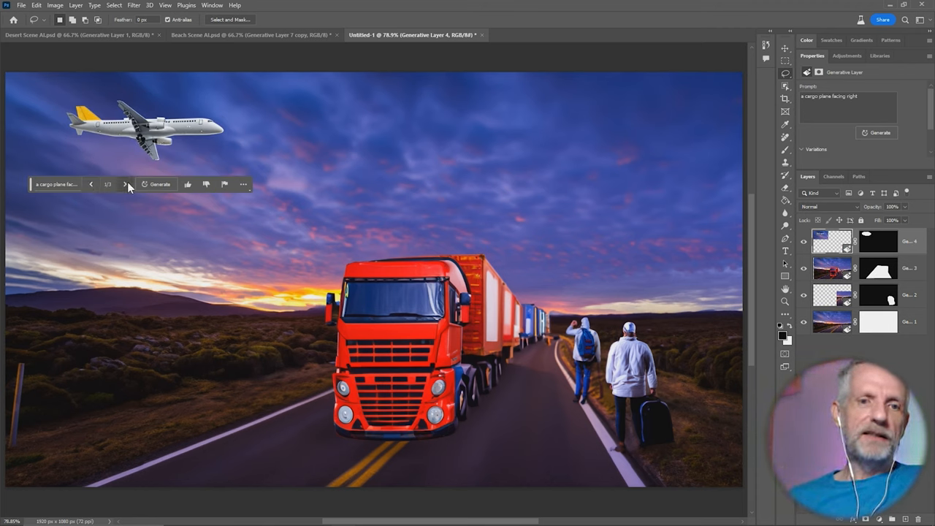
click(125, 183)
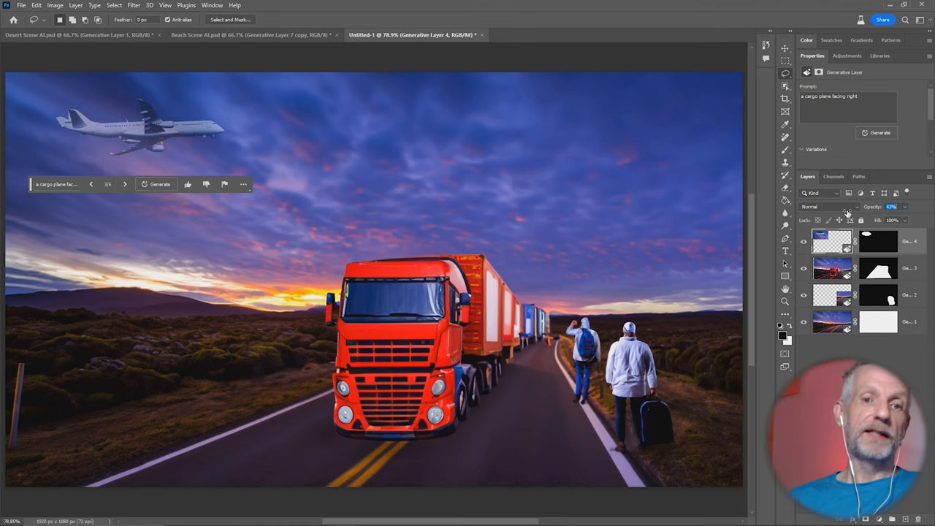
click(891, 206)
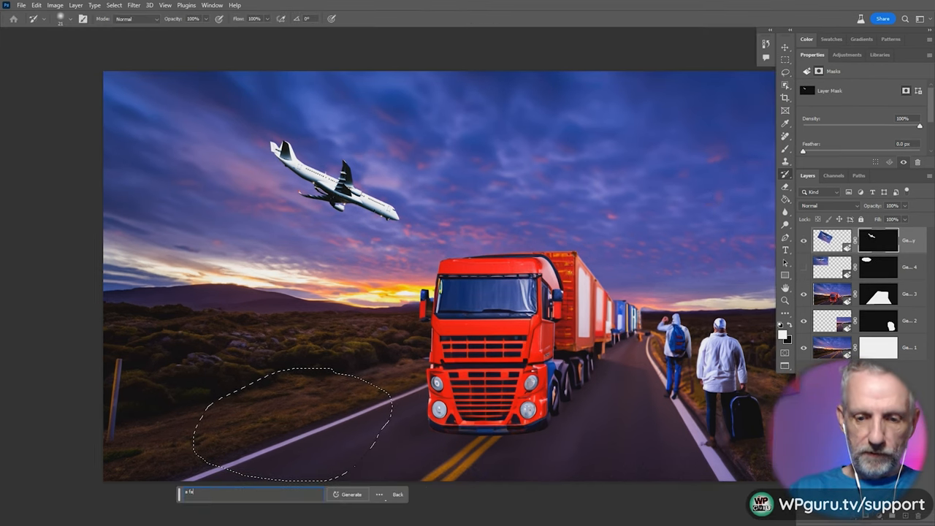
- Generate 'a family of wombats' on the lower-left roadside and view another version
text(a family of wombats)
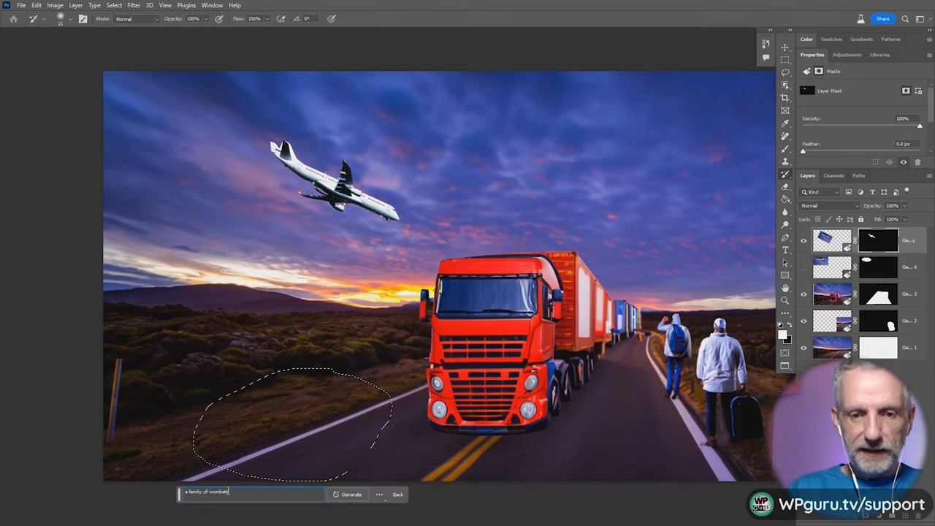
click(350, 495)
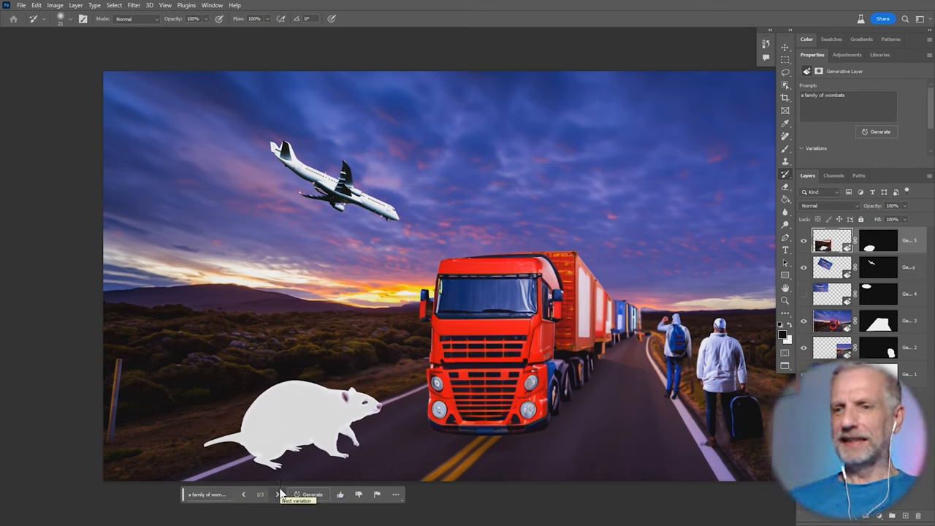
click(277, 494)
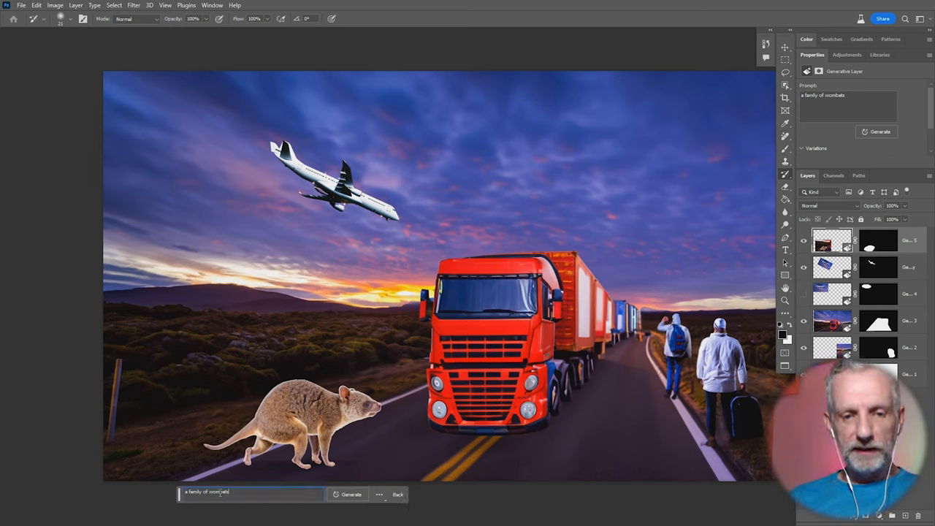
- Regenerate with 'three small wombat kids' and browse the resulting variations
text(three small)
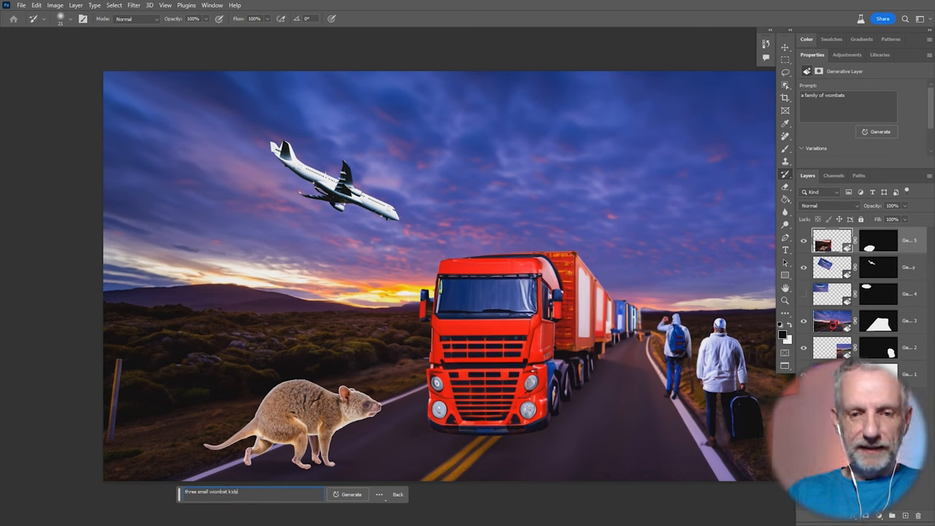
click(276, 494)
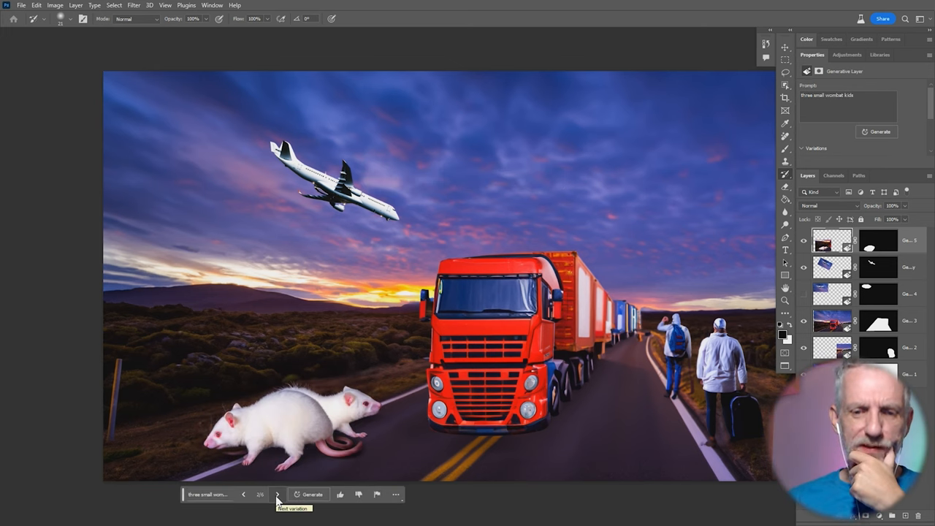
click(358, 494)
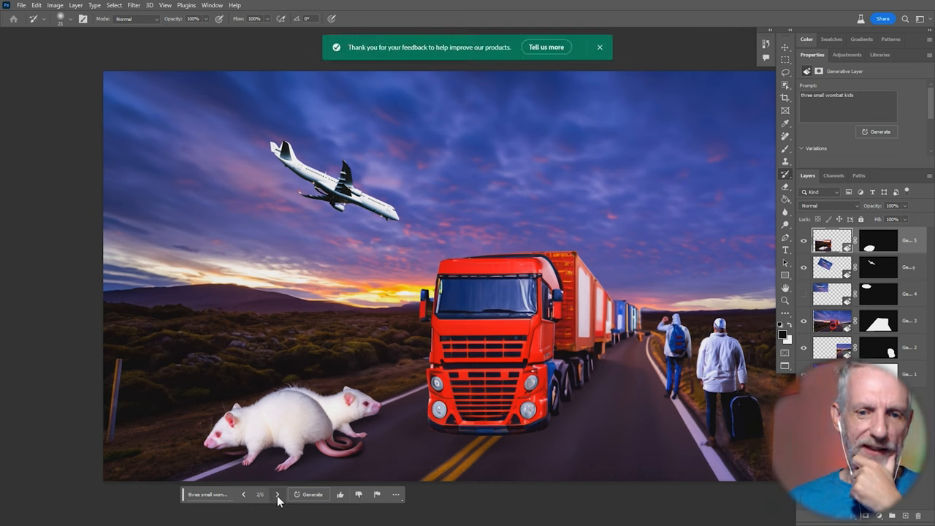
click(277, 495)
text(a giant black spider)
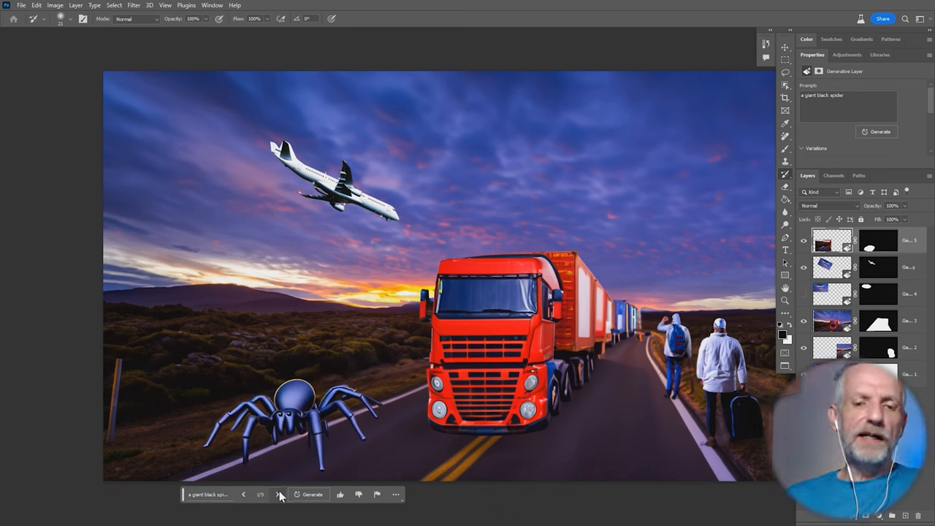
- Generate 'a giant black spider photorealistic', browse spider variations, then switch back to a wombat variation
click(279, 494)
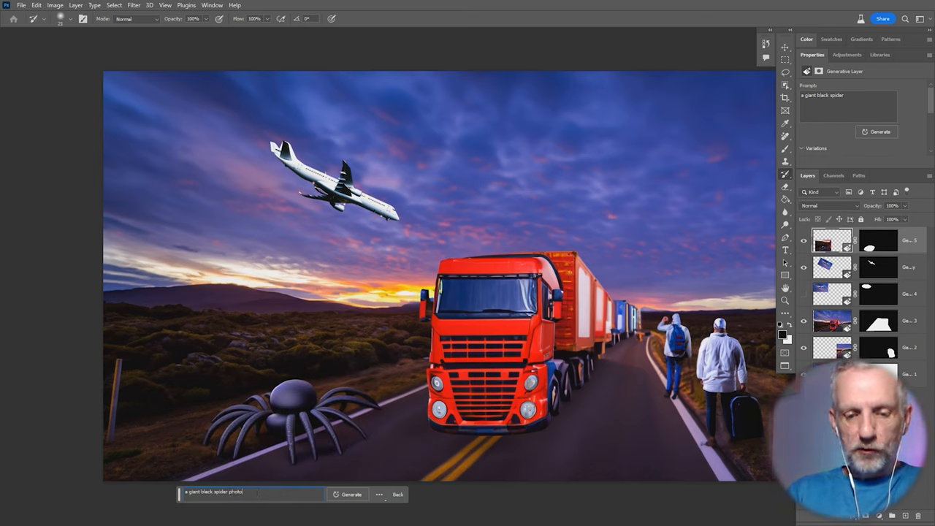
click(350, 494)
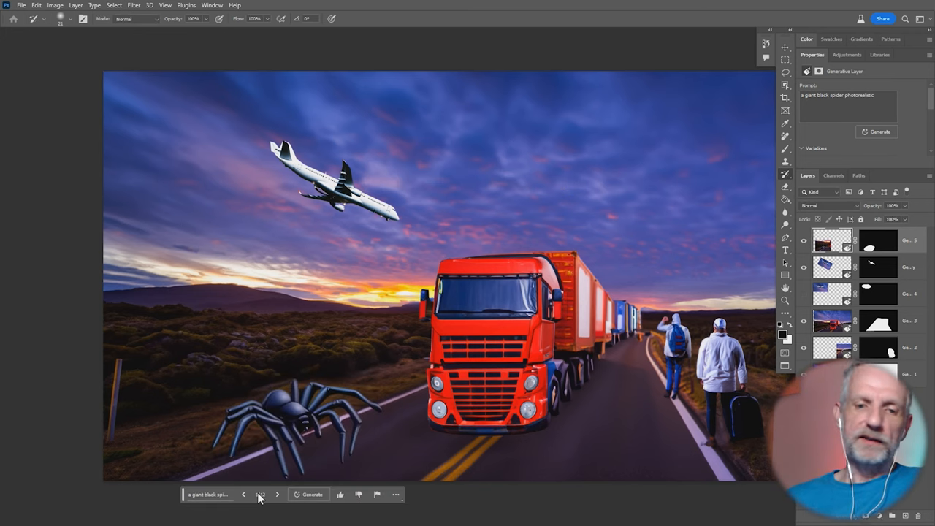
click(277, 494)
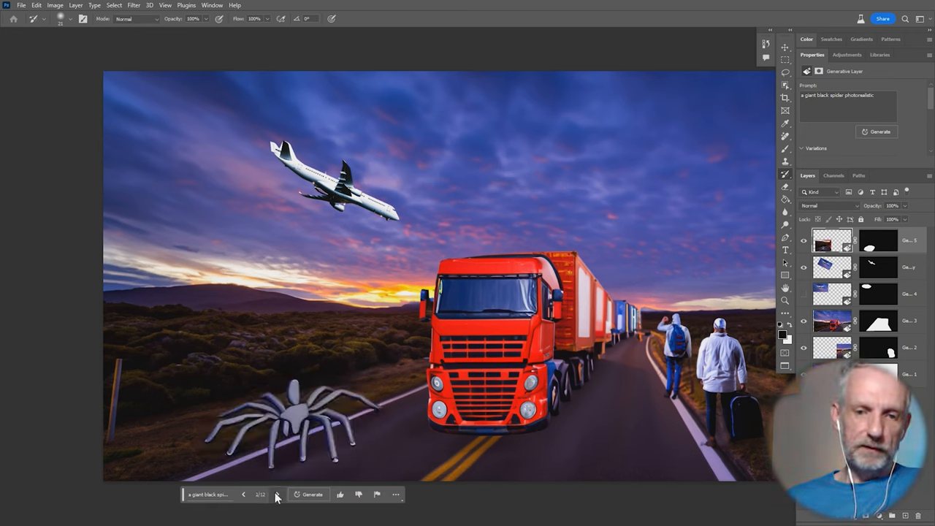
click(276, 495)
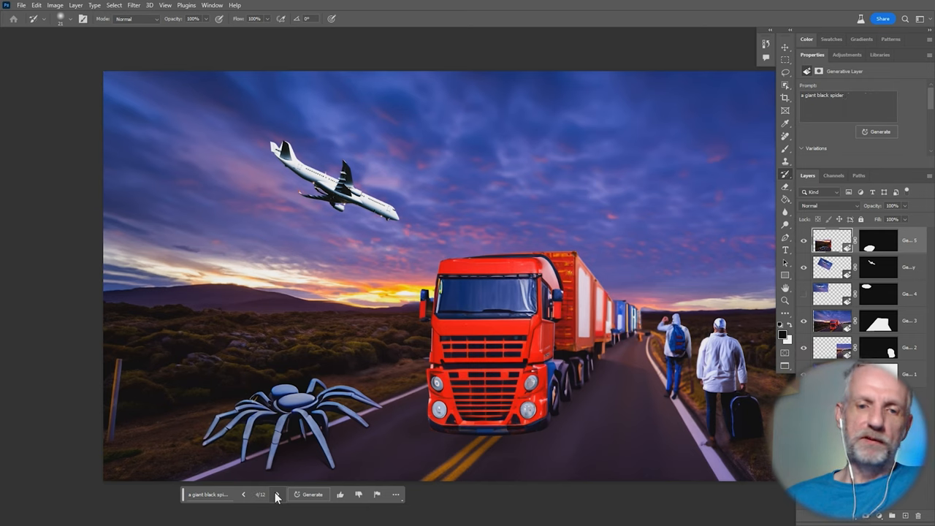
click(276, 494)
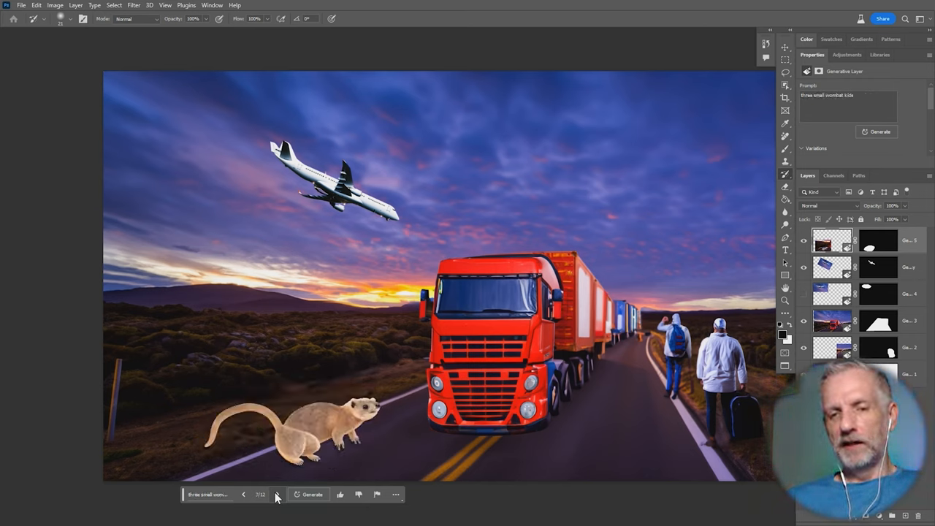
click(277, 495)
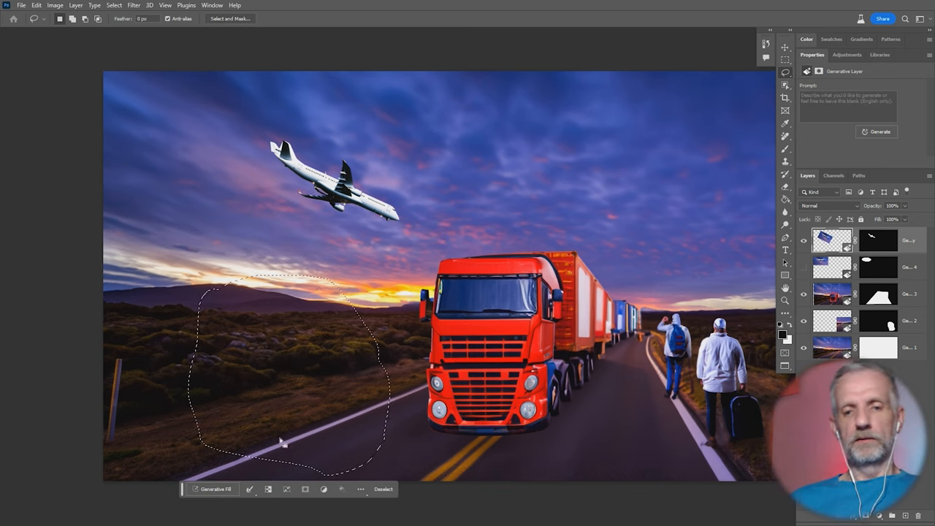
- Generate 'a kangaroo' on the left roadside and regenerate for more kangaroo variations
text(a kangaga)
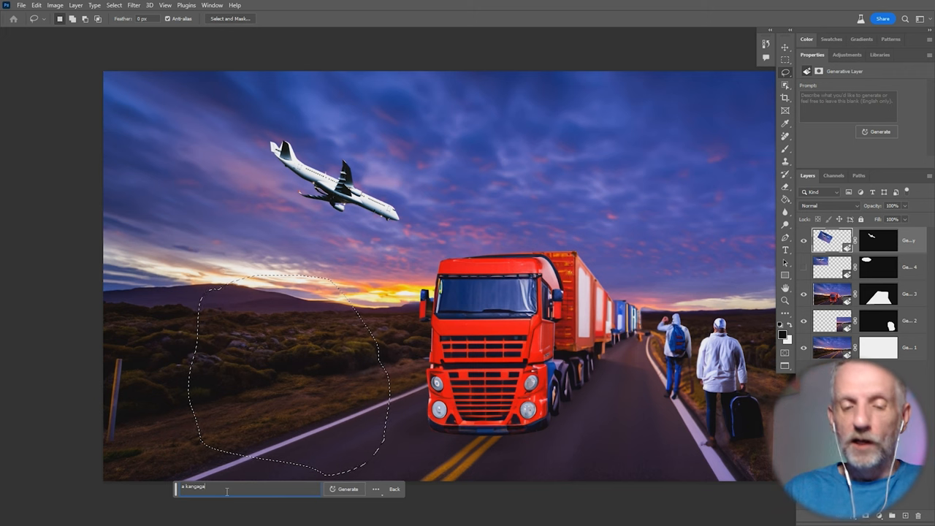
click(346, 489)
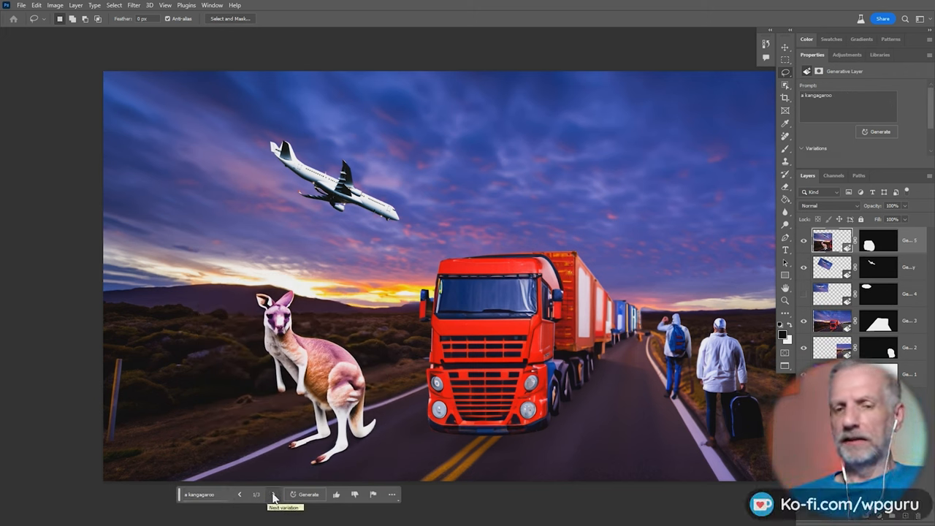
click(274, 494)
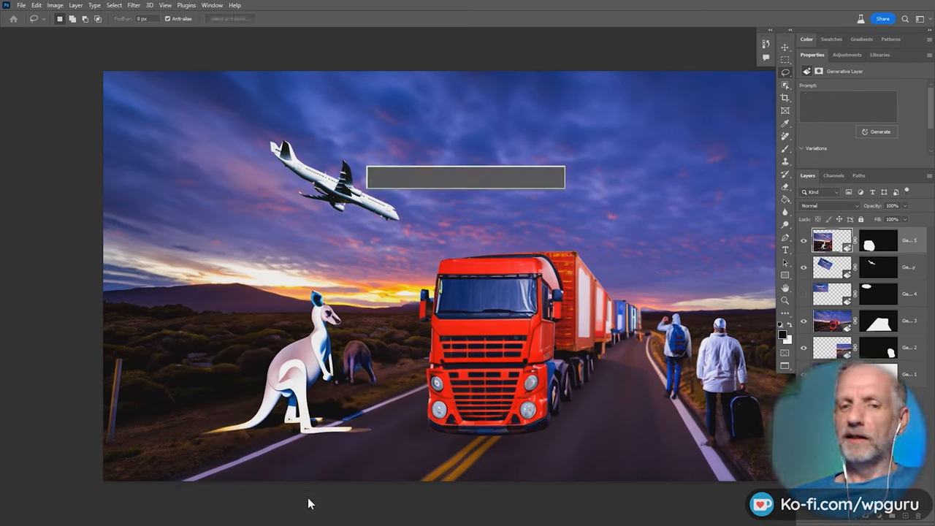
click(878, 131)
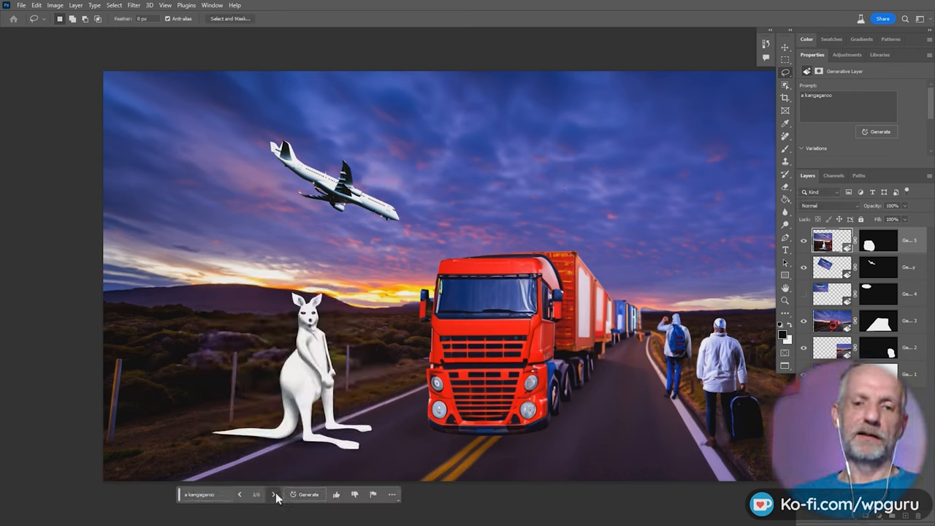
click(273, 495)
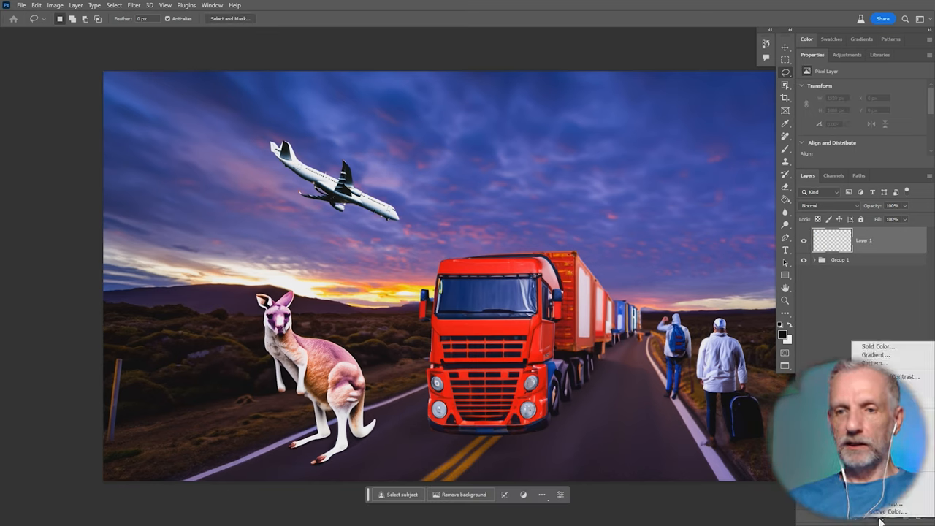
- Add a Brightness/Contrast adjustment and an elliptical black vignette softened with a radius 200 Gaussian Blur
click(905, 392)
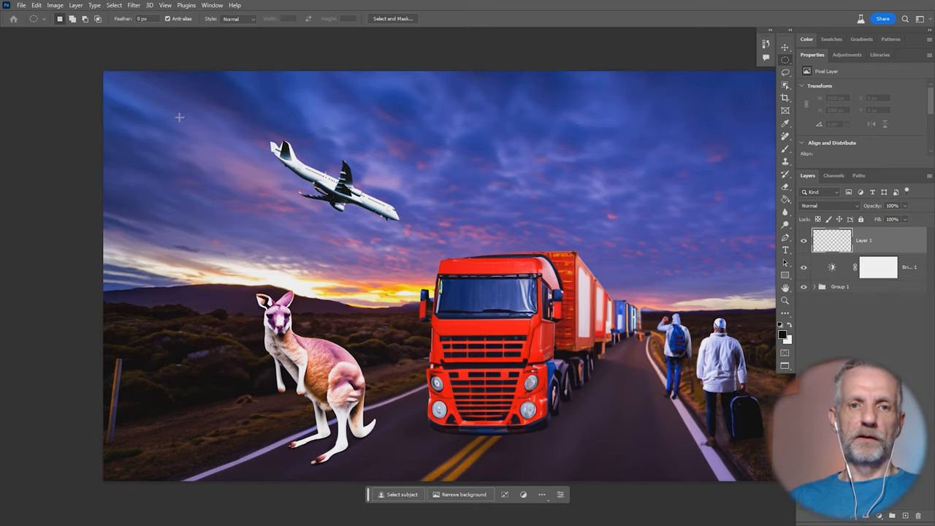
drag(179, 117, 756, 444)
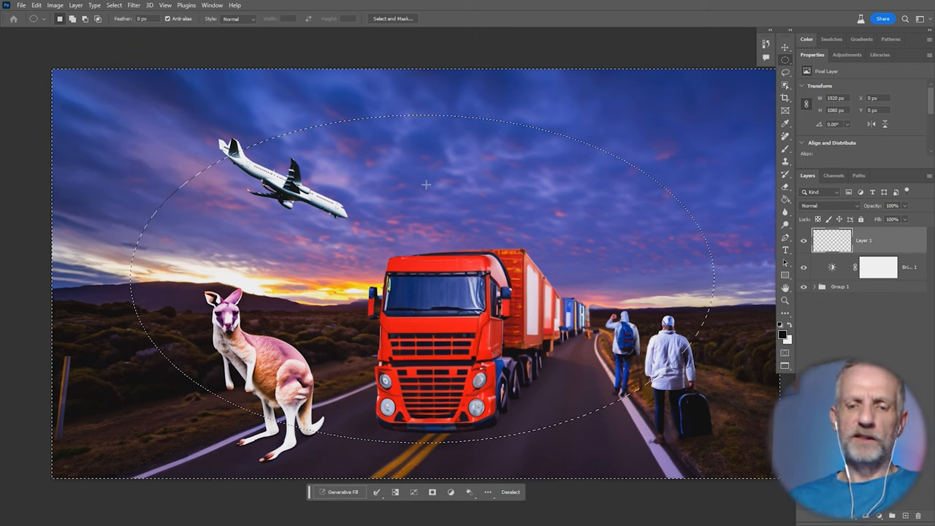
click(133, 5)
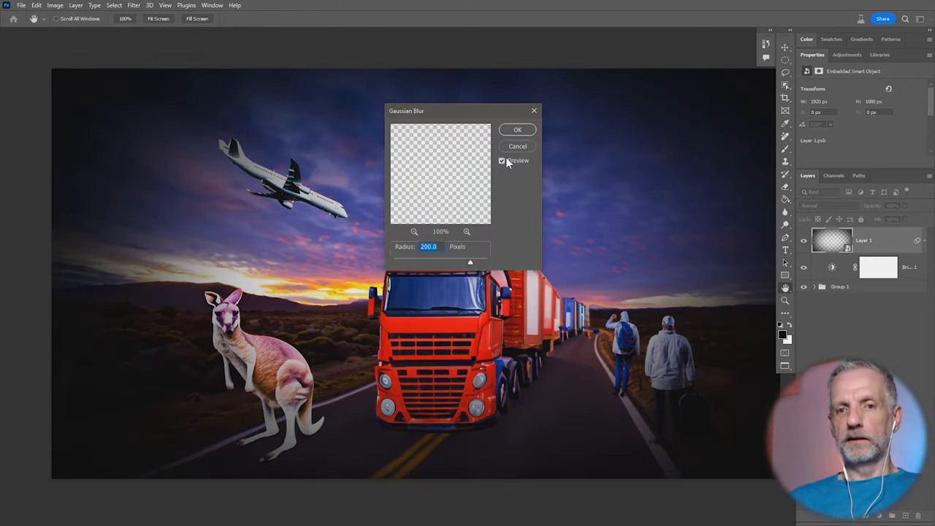
click(517, 129)
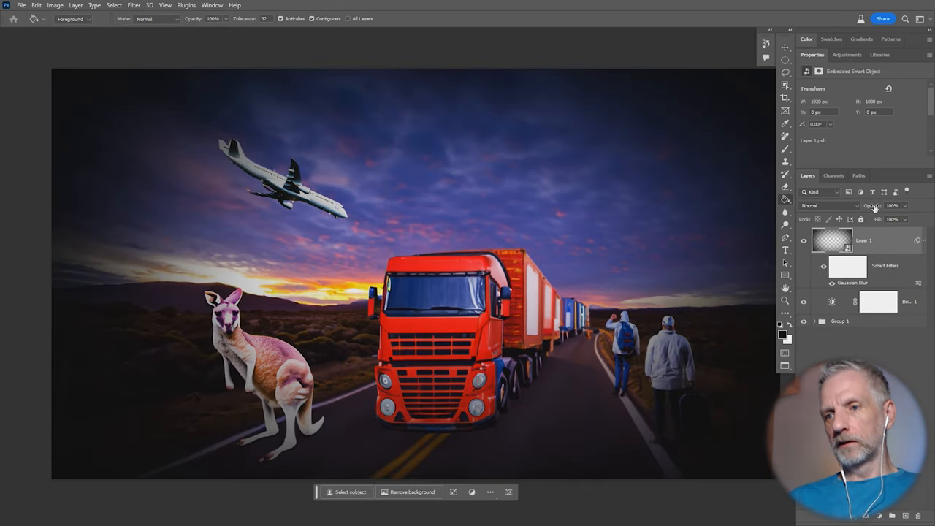
click(878, 302)
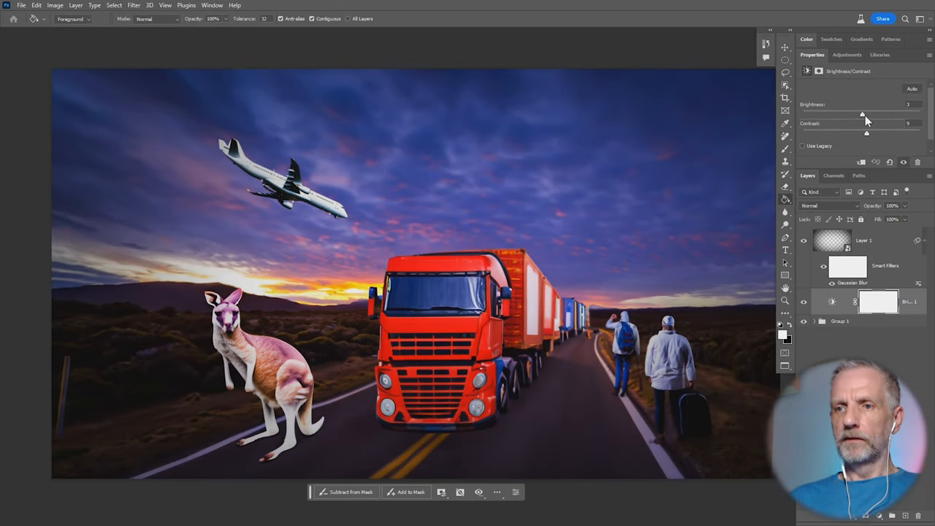